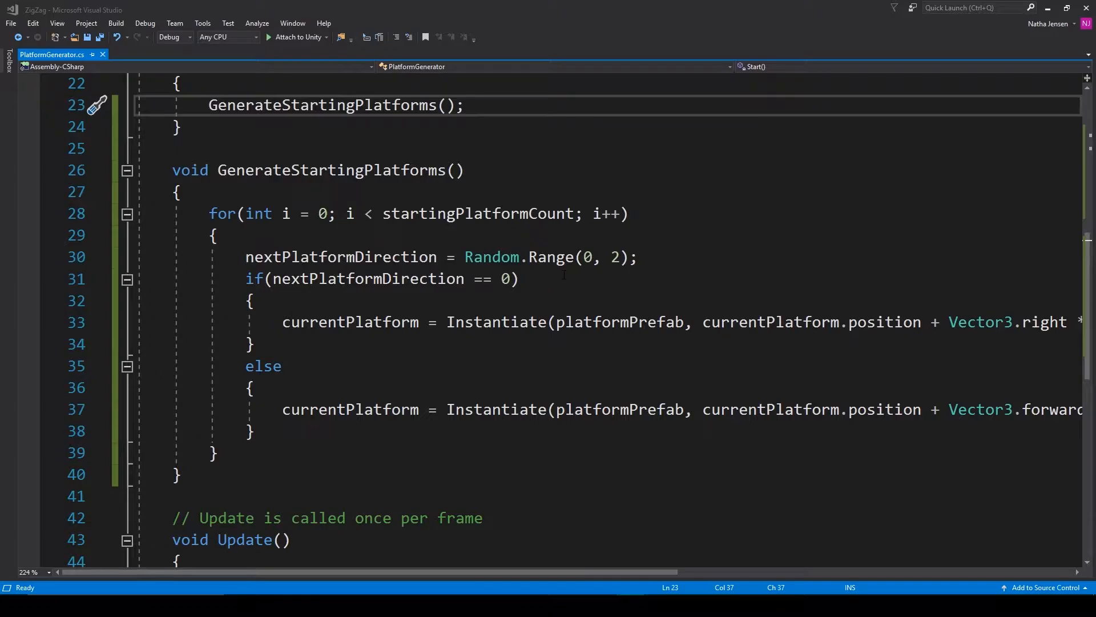
pyautogui.moveTo(557, 257)
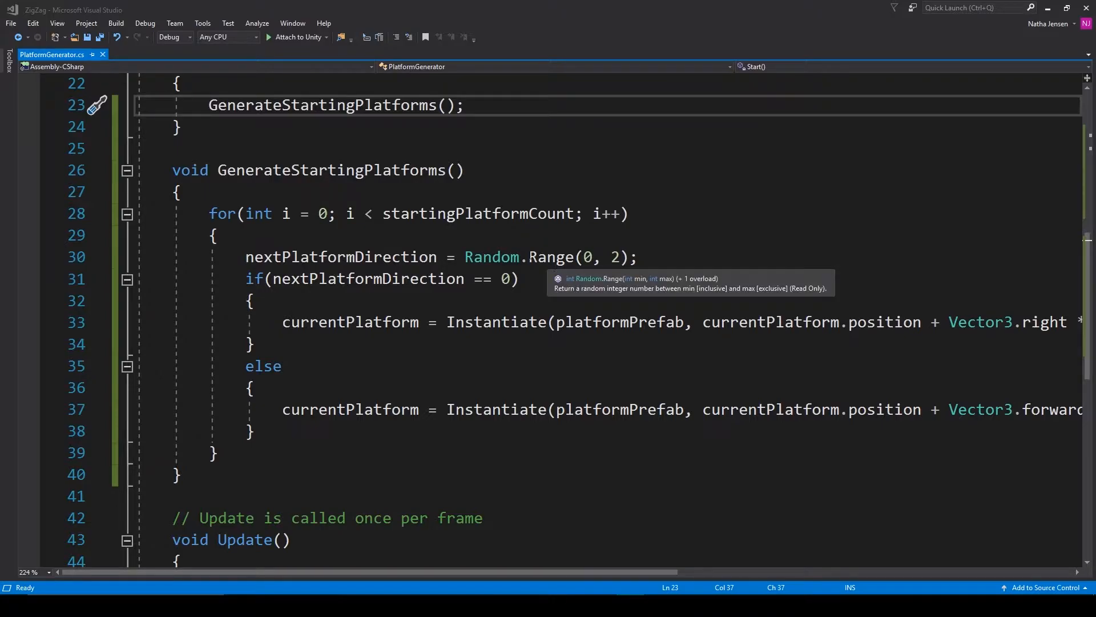
# - Review the Random.Range call, keep its arguments as whole numbers (0, 2) and save the script
pyautogui.doubleClick(551, 257)
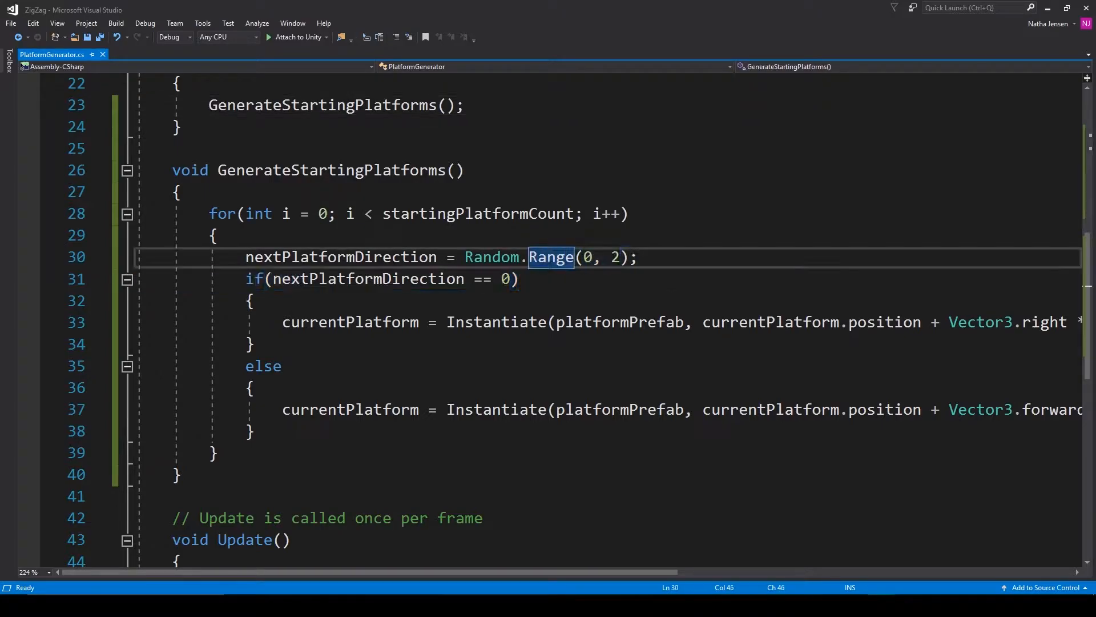
pyautogui.moveTo(493, 257)
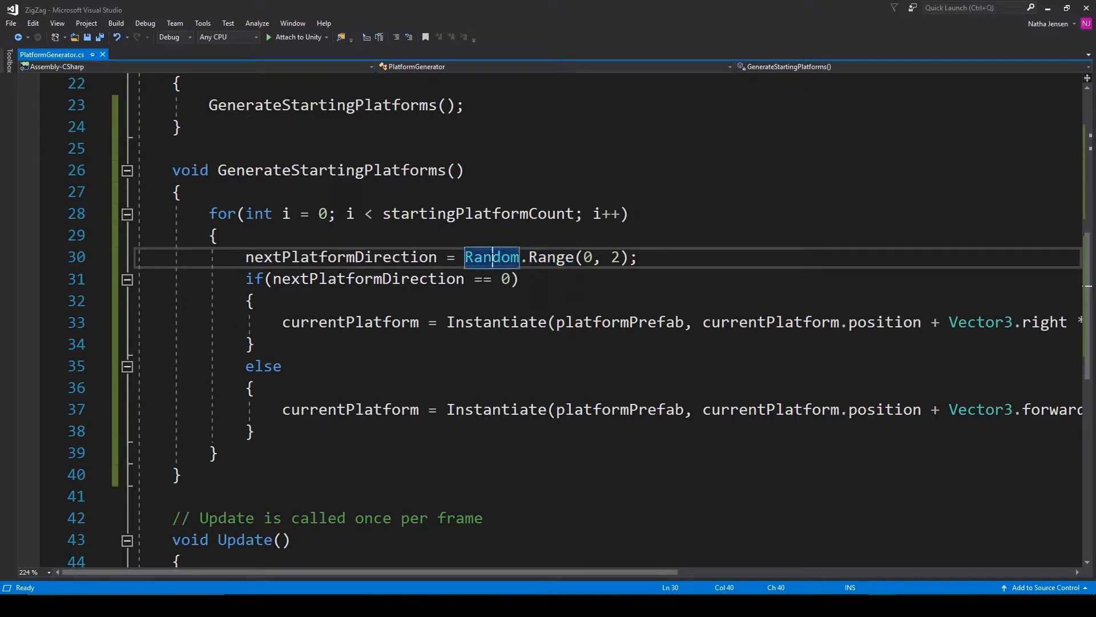
pyautogui.moveTo(491, 257)
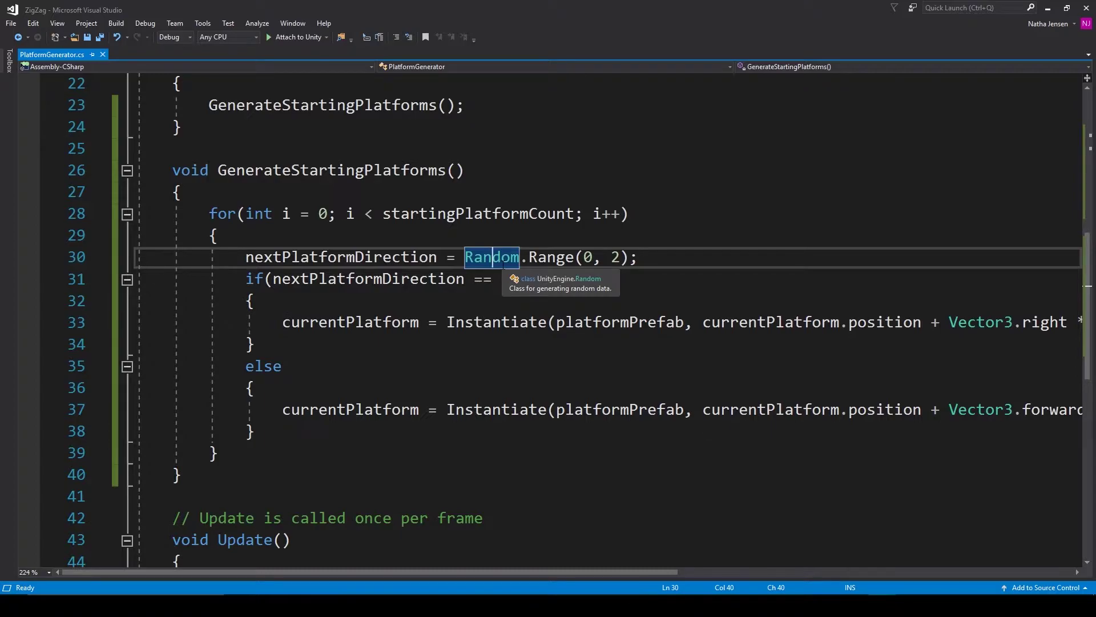
pyautogui.scroll(3)
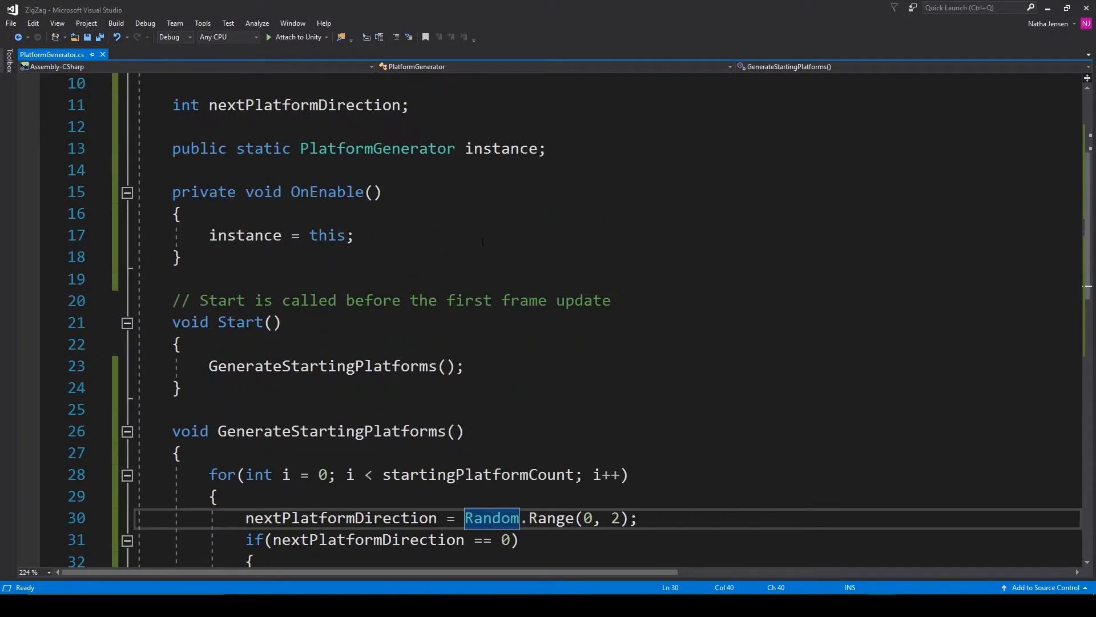
pyautogui.scroll(3)
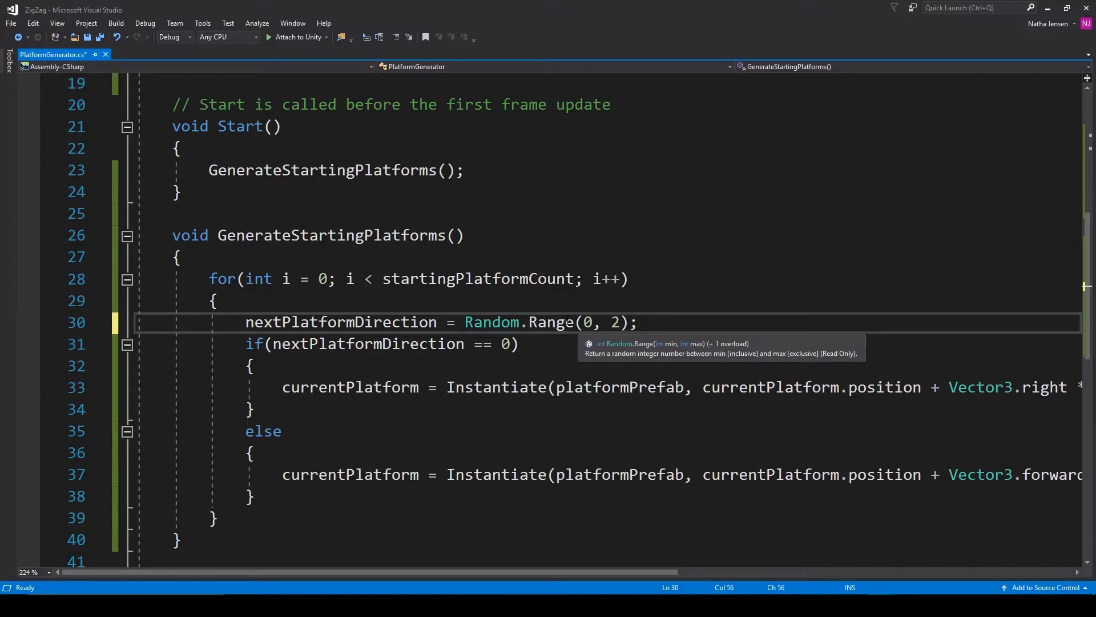
pyautogui.click(637, 322)
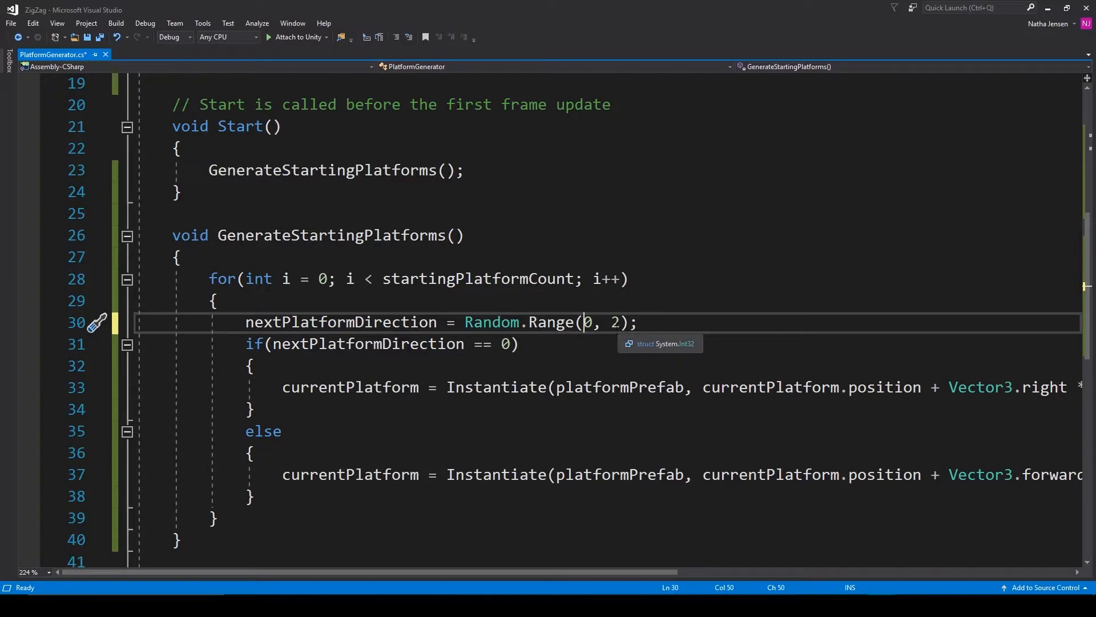
pyautogui.doubleClick(551, 322)
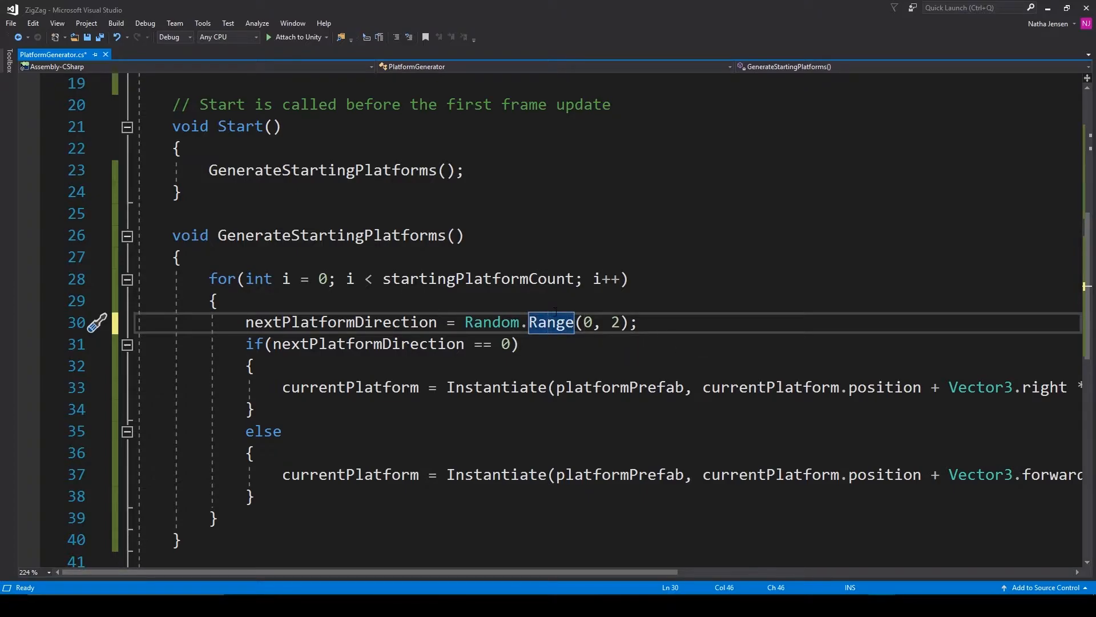
pyautogui.moveTo(552, 322)
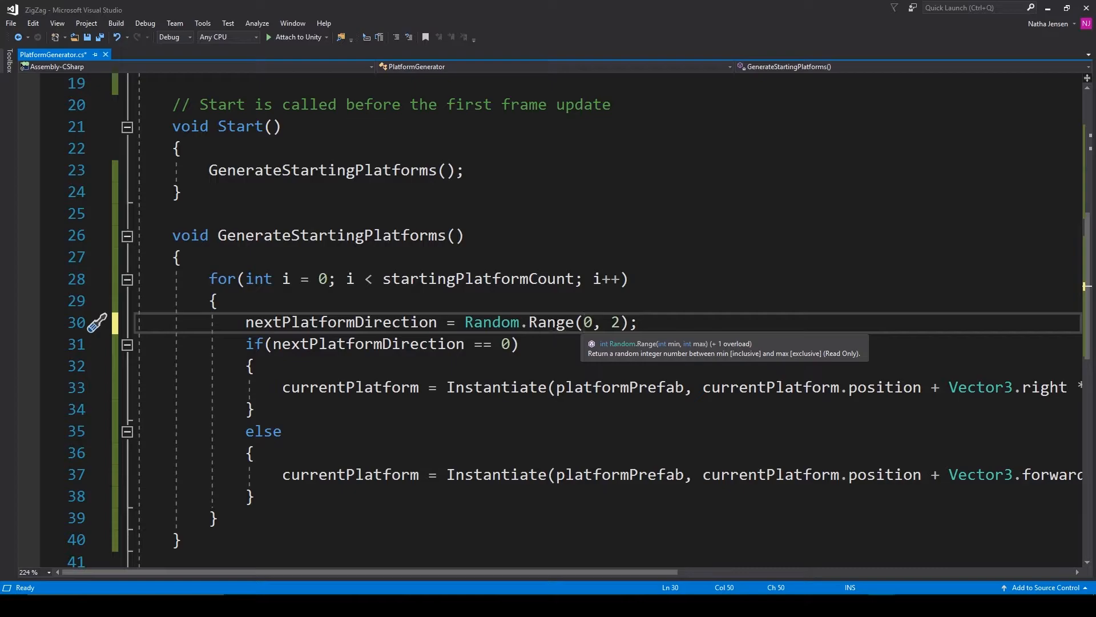
pyautogui.doubleClick(549, 322)
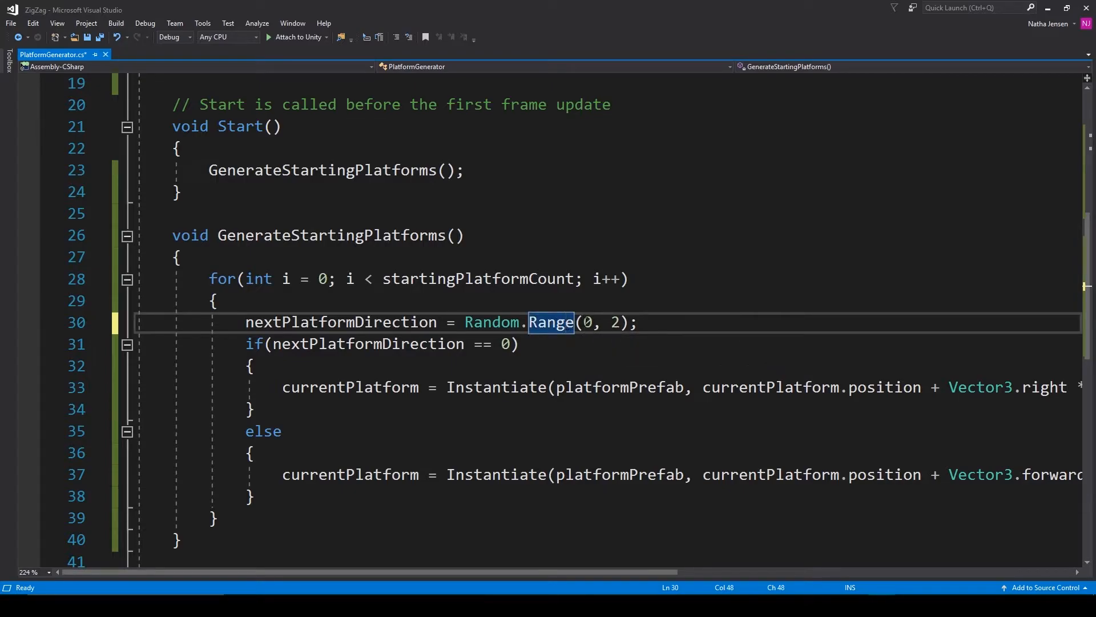
pyautogui.click(593, 322)
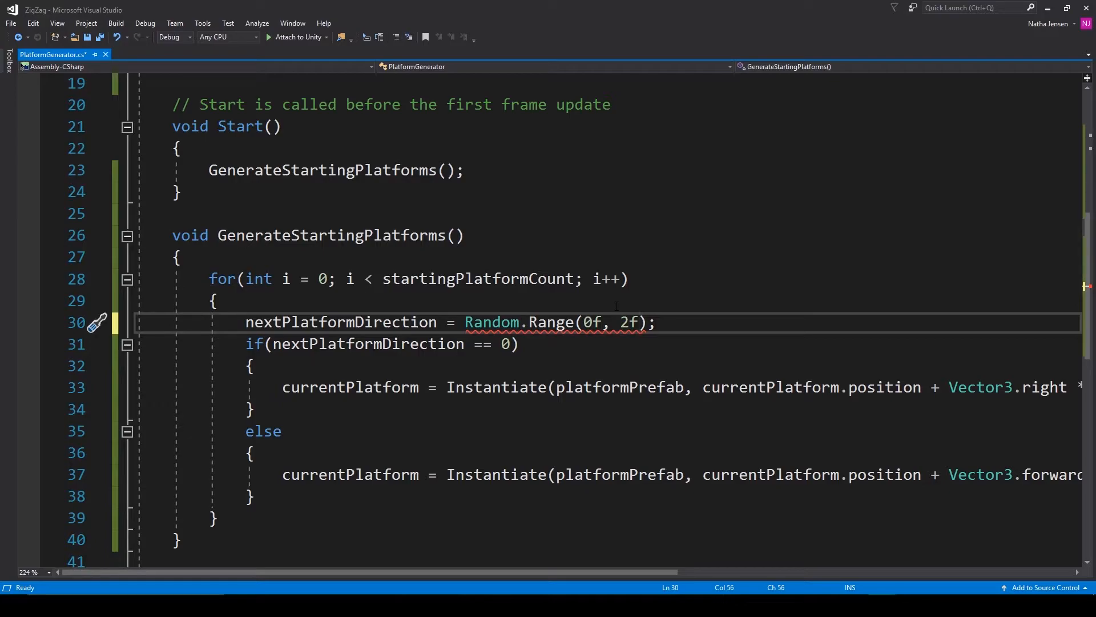
pyautogui.moveTo(590, 322)
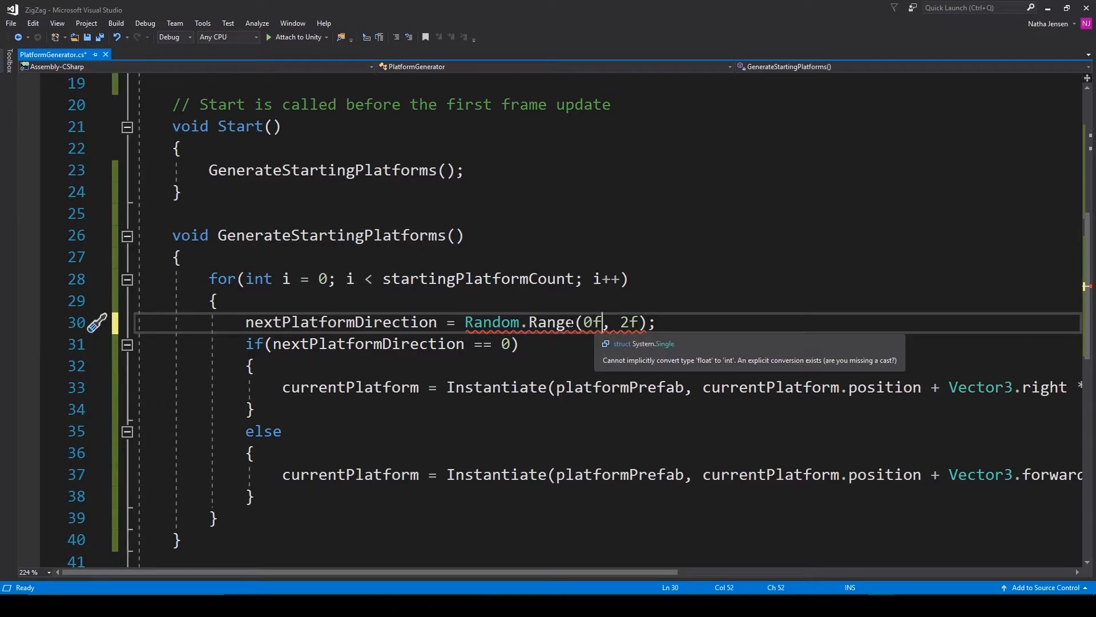
pyautogui.press('Backspace')
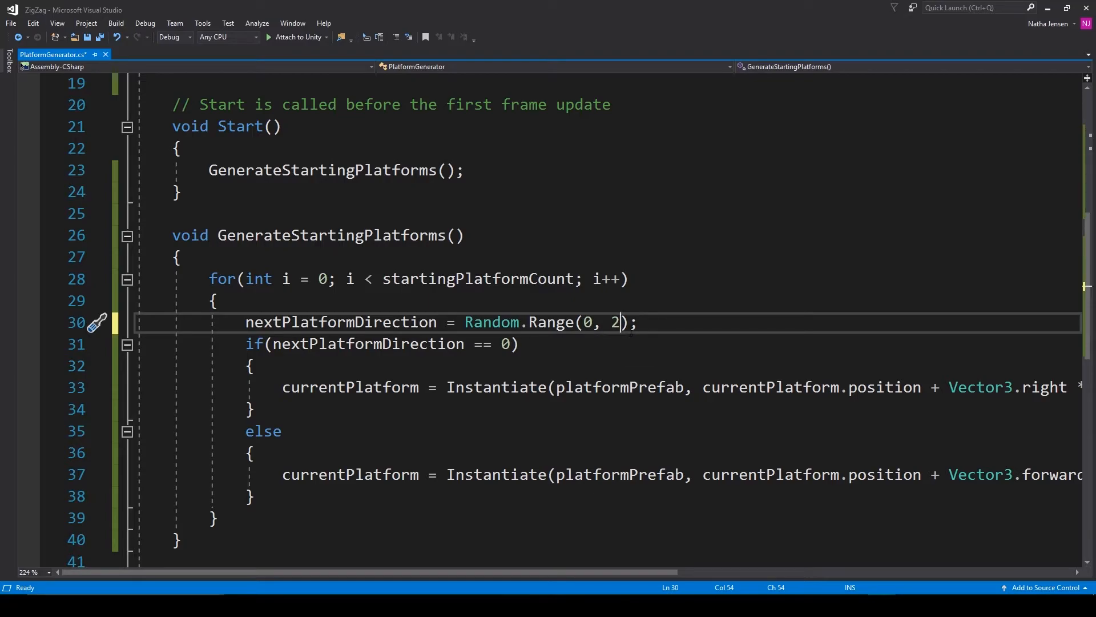
pyautogui.doubleClick(585, 322)
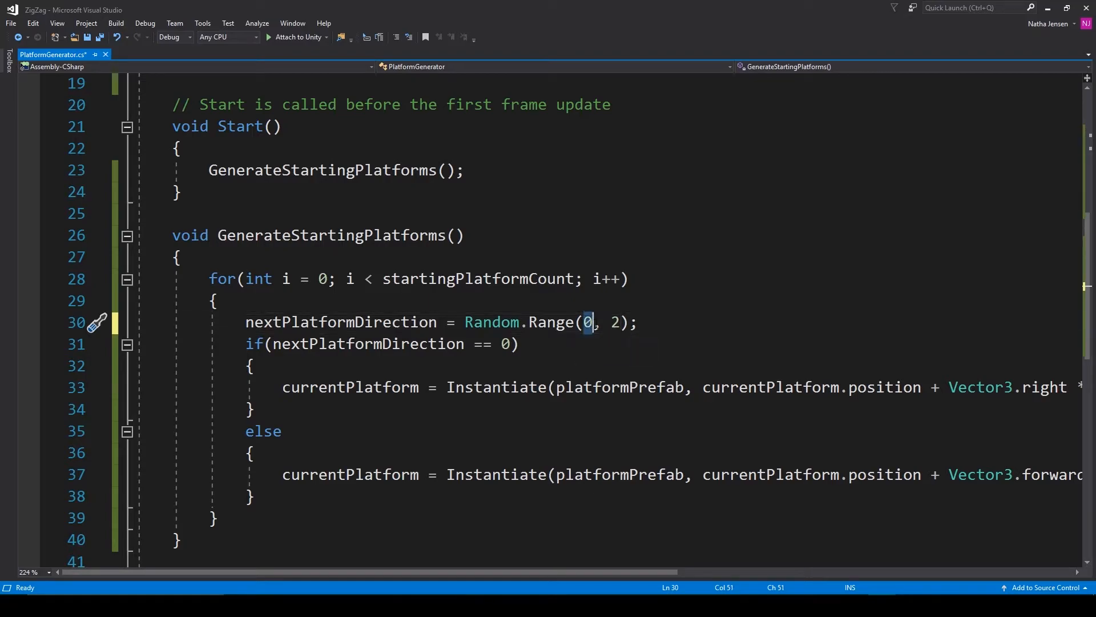
pyautogui.moveTo(588, 322)
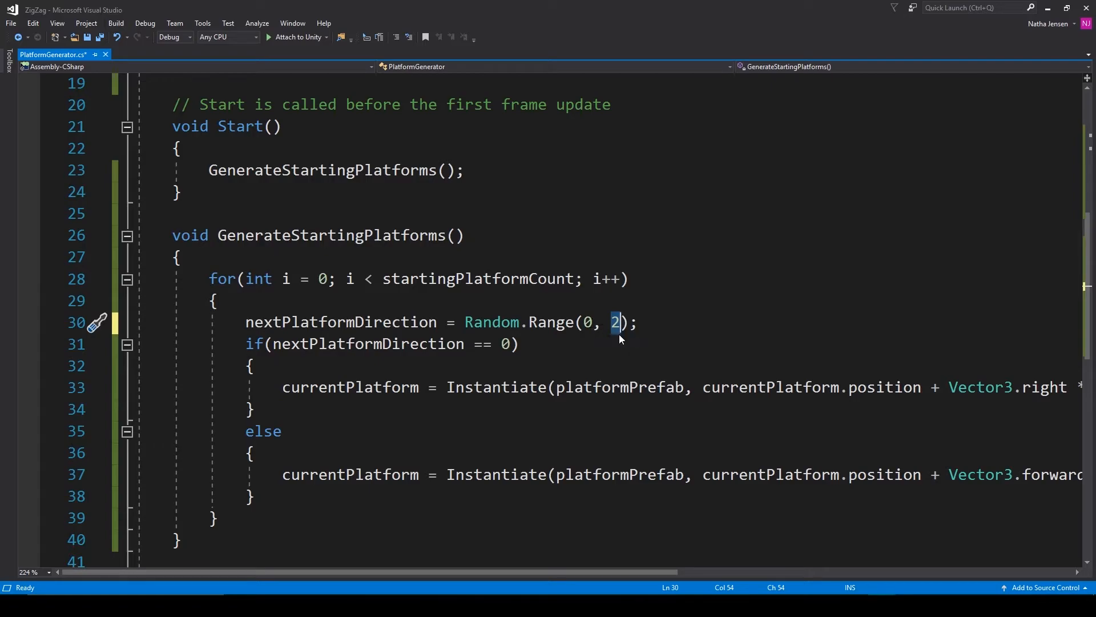
pyautogui.moveTo(614, 322)
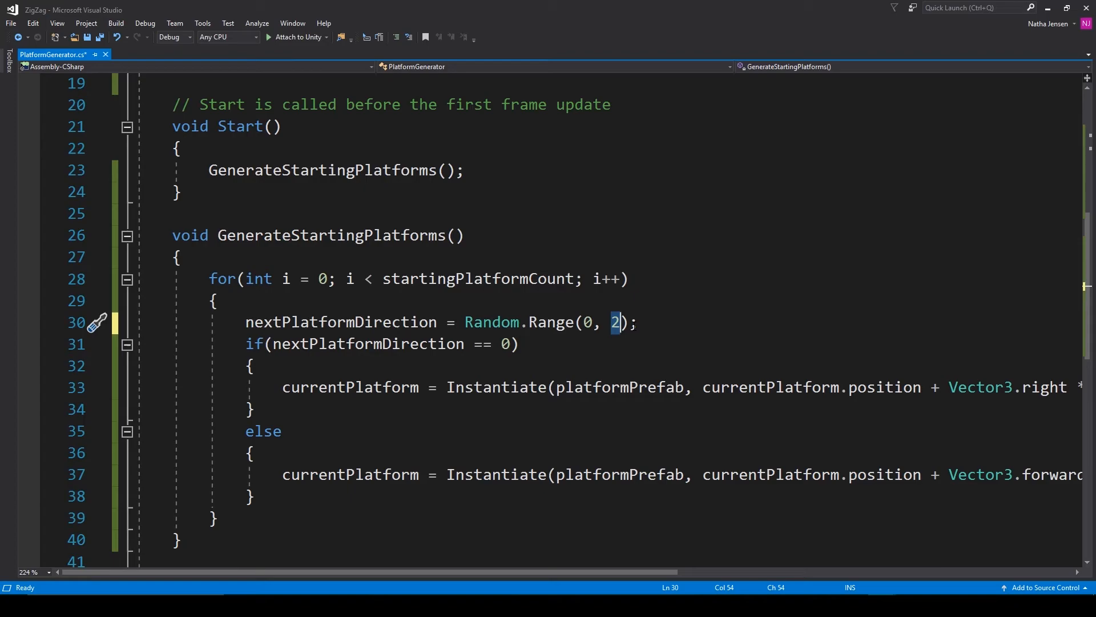
pyautogui.press('ctrl+s')
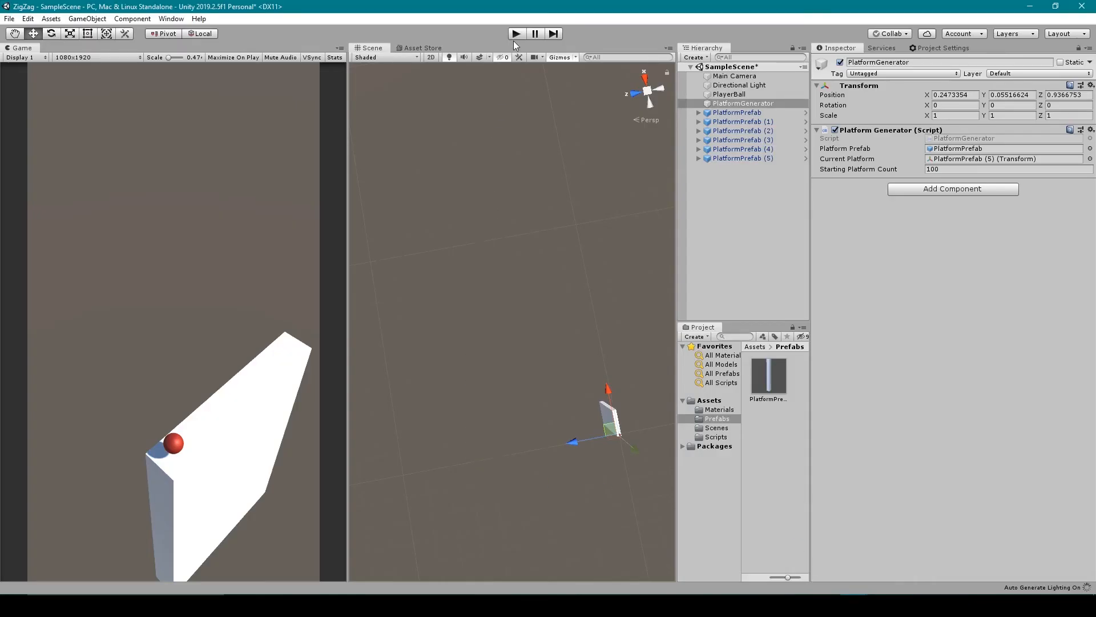
# - Play the scene in Unity, stop it, and play again to get a different zigzag path
pyautogui.click(516, 33)
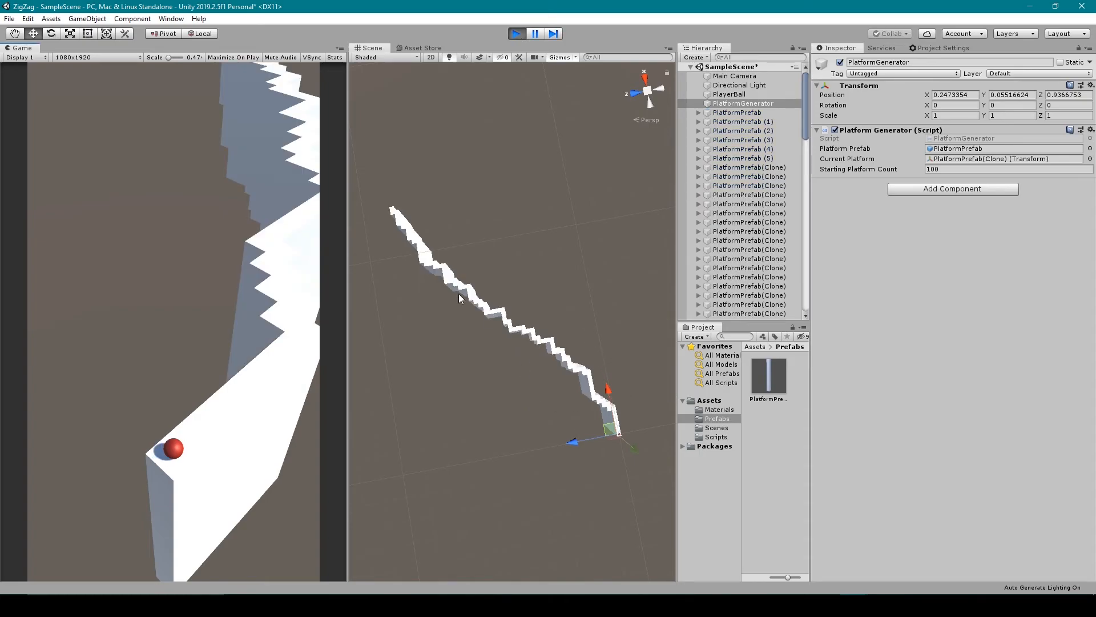
pyautogui.click(515, 33)
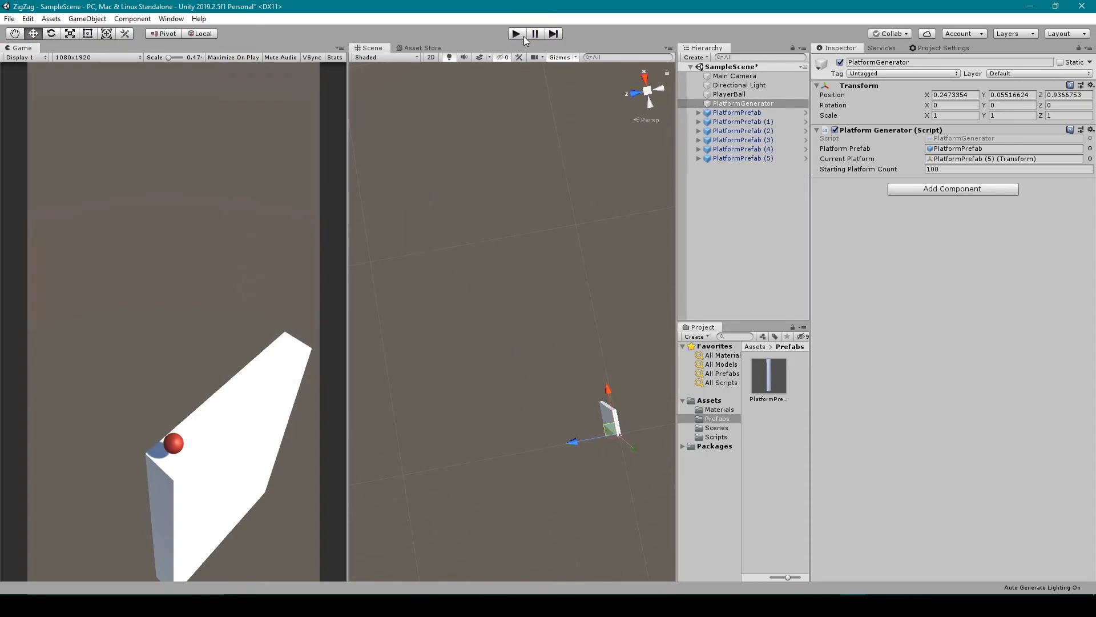
pyautogui.click(515, 33)
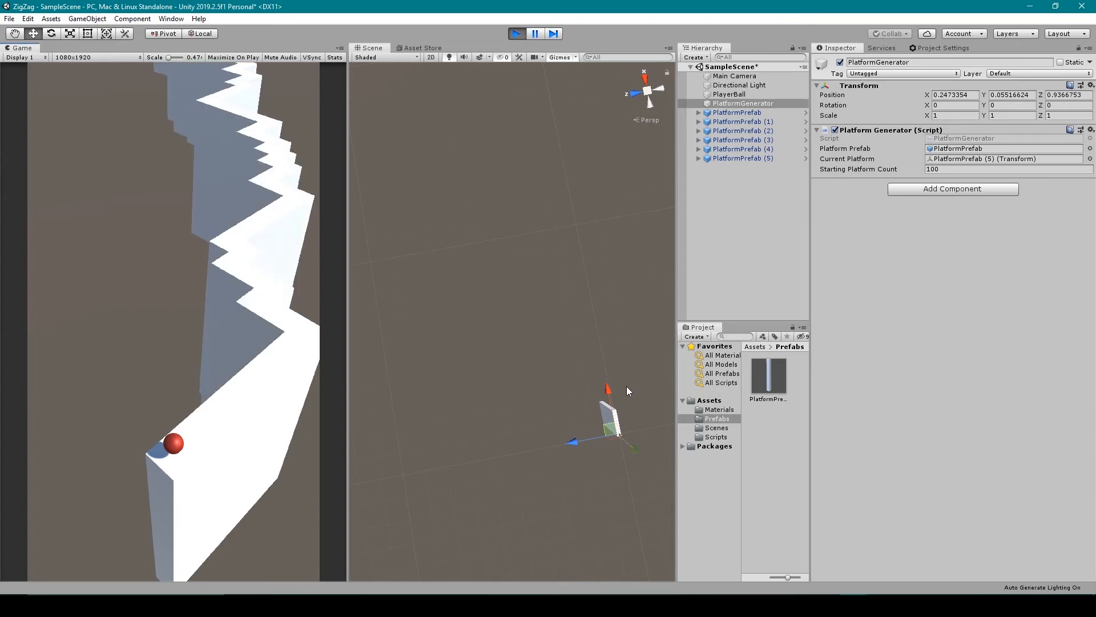